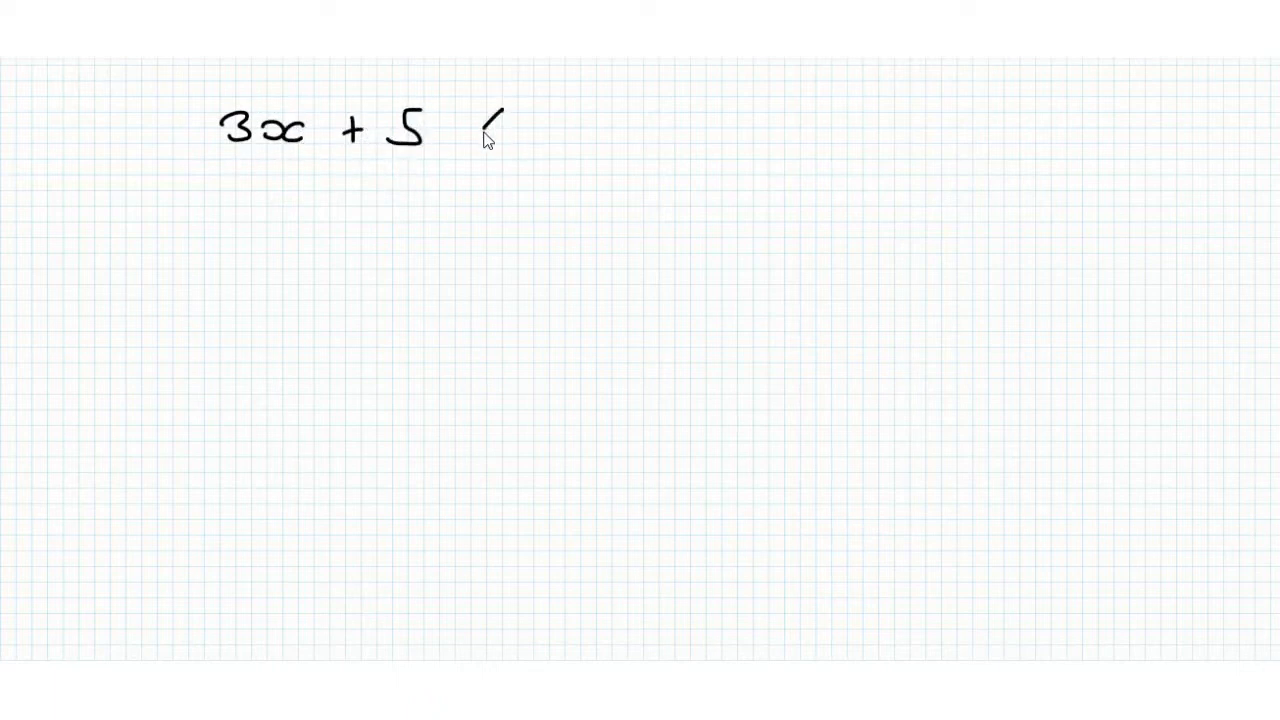
Step: Write 3x + 5 < 15, then 3x < 10 and x < 10/3 on the lines below
drag(490, 120, 564, 136)
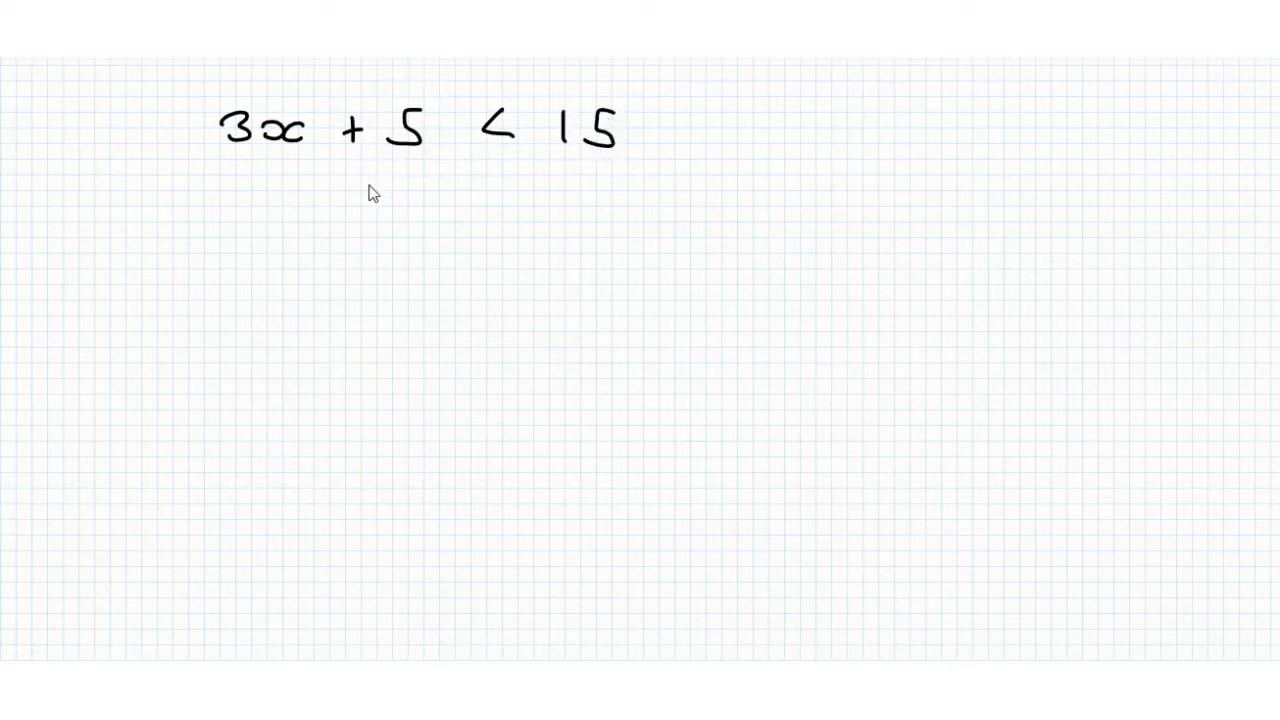
mouse_move(500, 176)
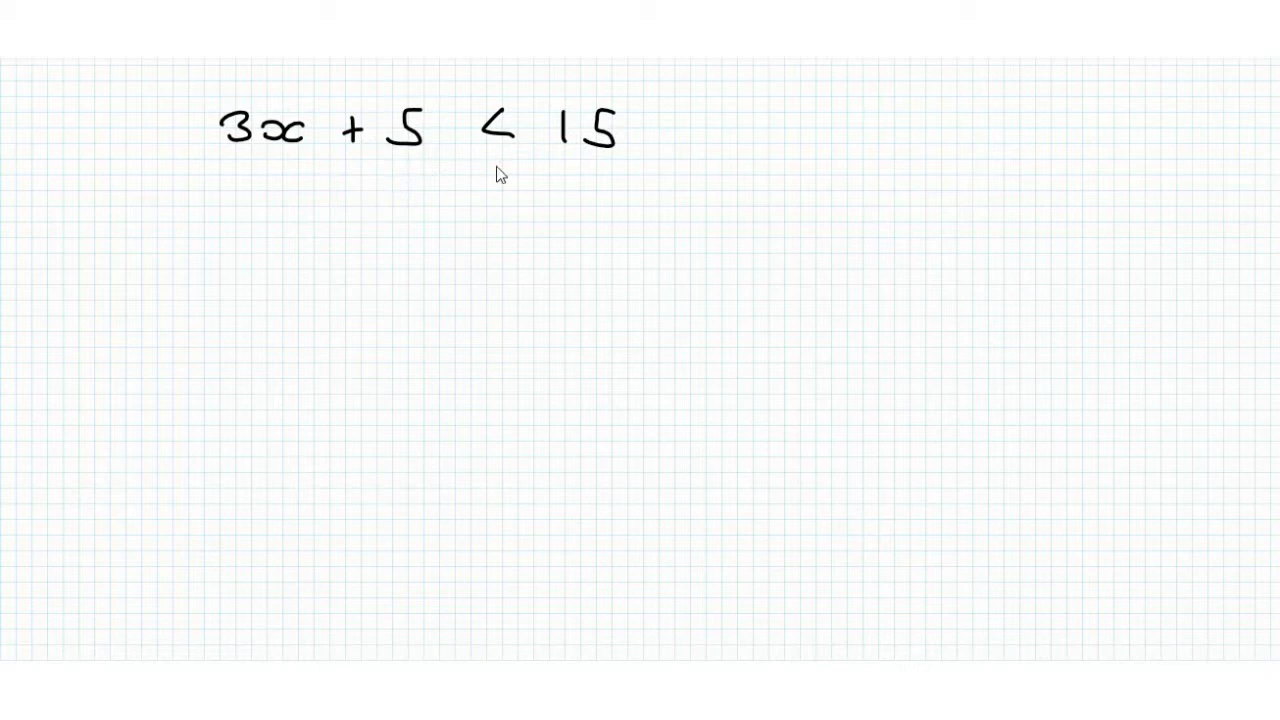
mouse_move(264, 184)
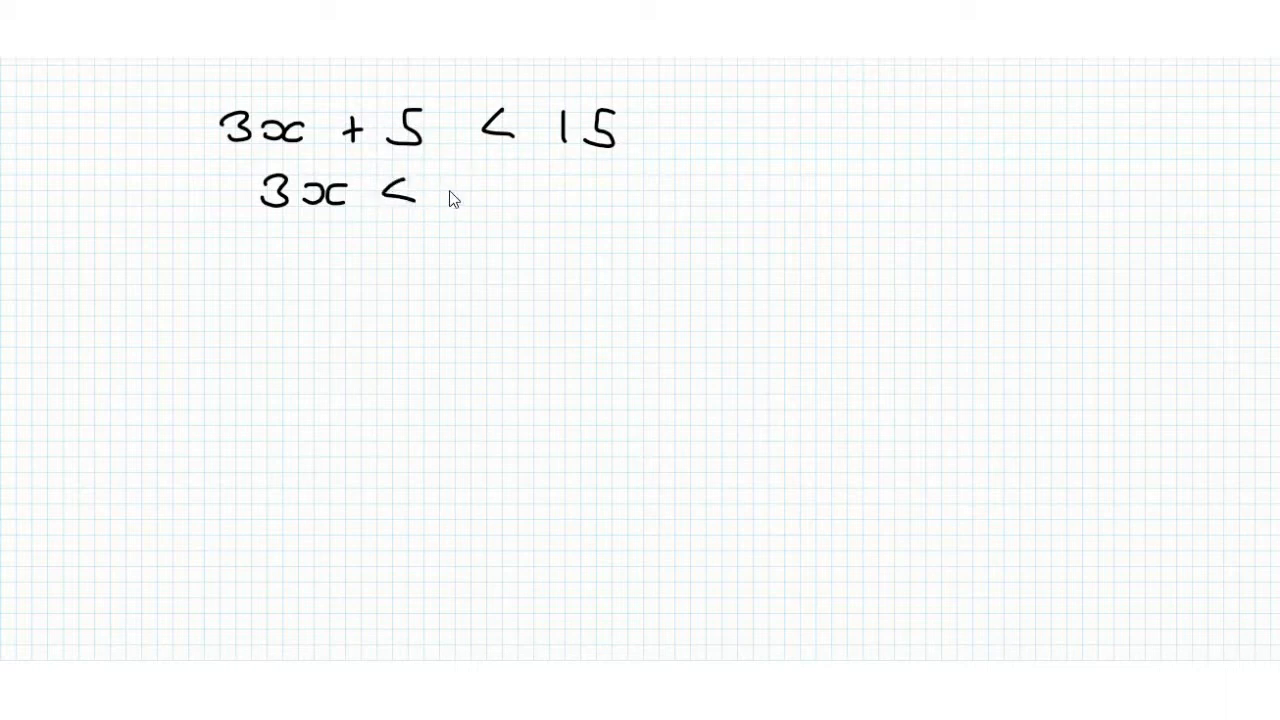
text(10)
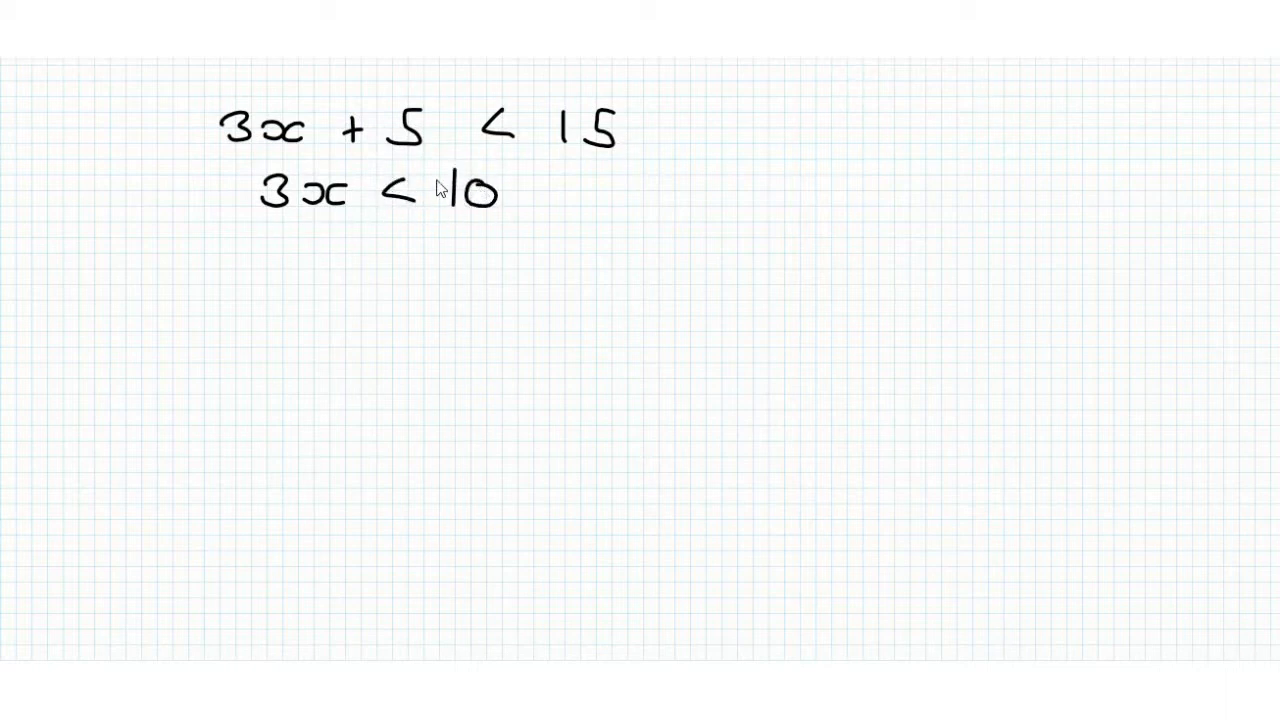
mouse_move(270, 186)
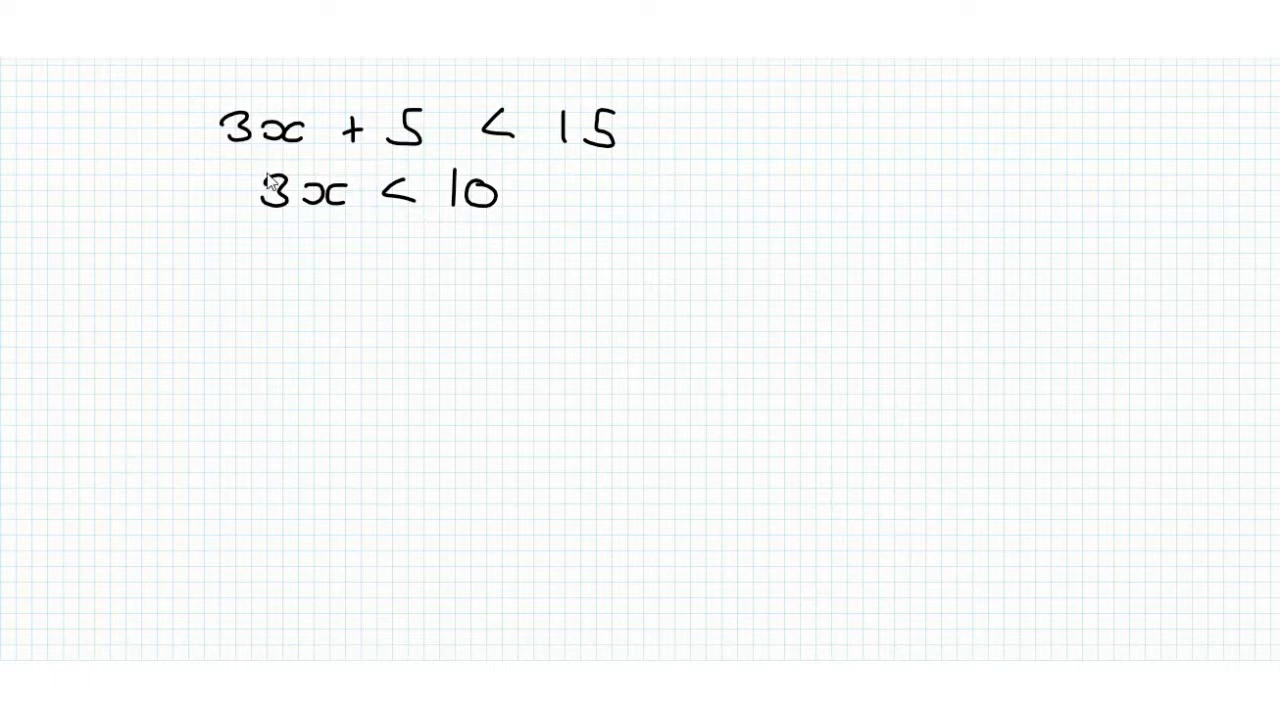
mouse_move(282, 230)
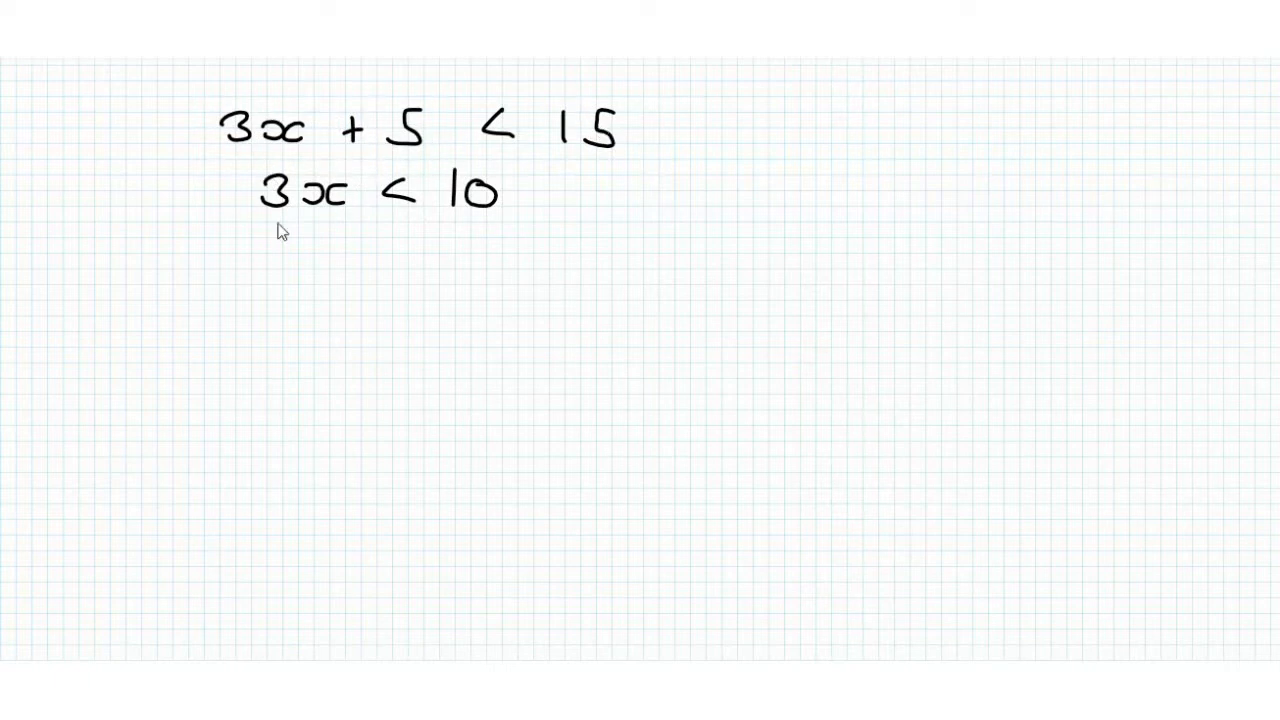
mouse_move(320, 196)
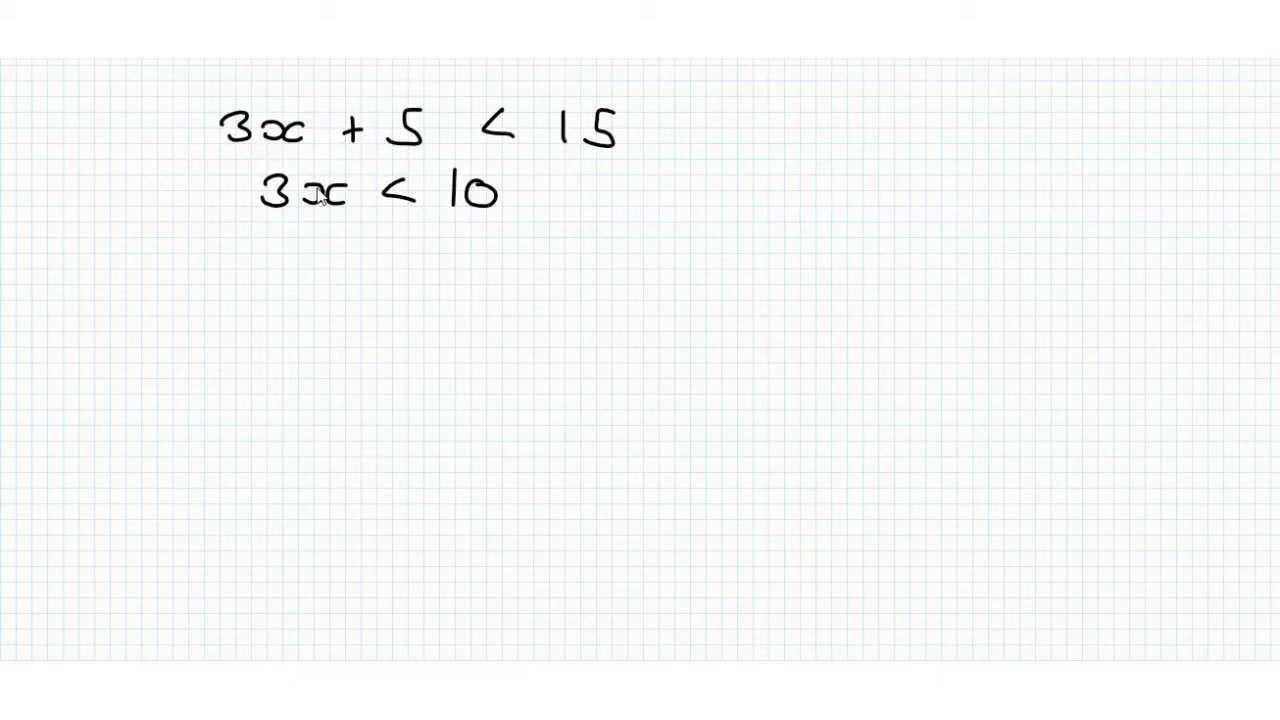
mouse_move(324, 210)
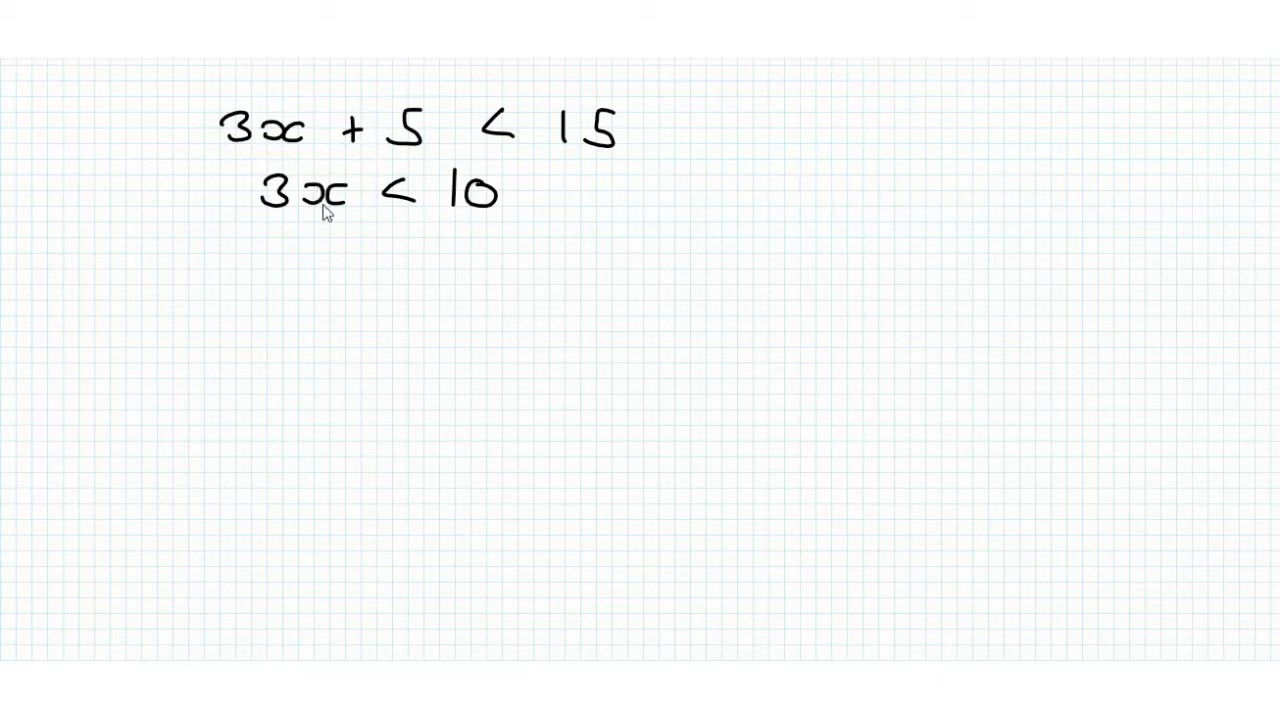
mouse_move(312, 252)
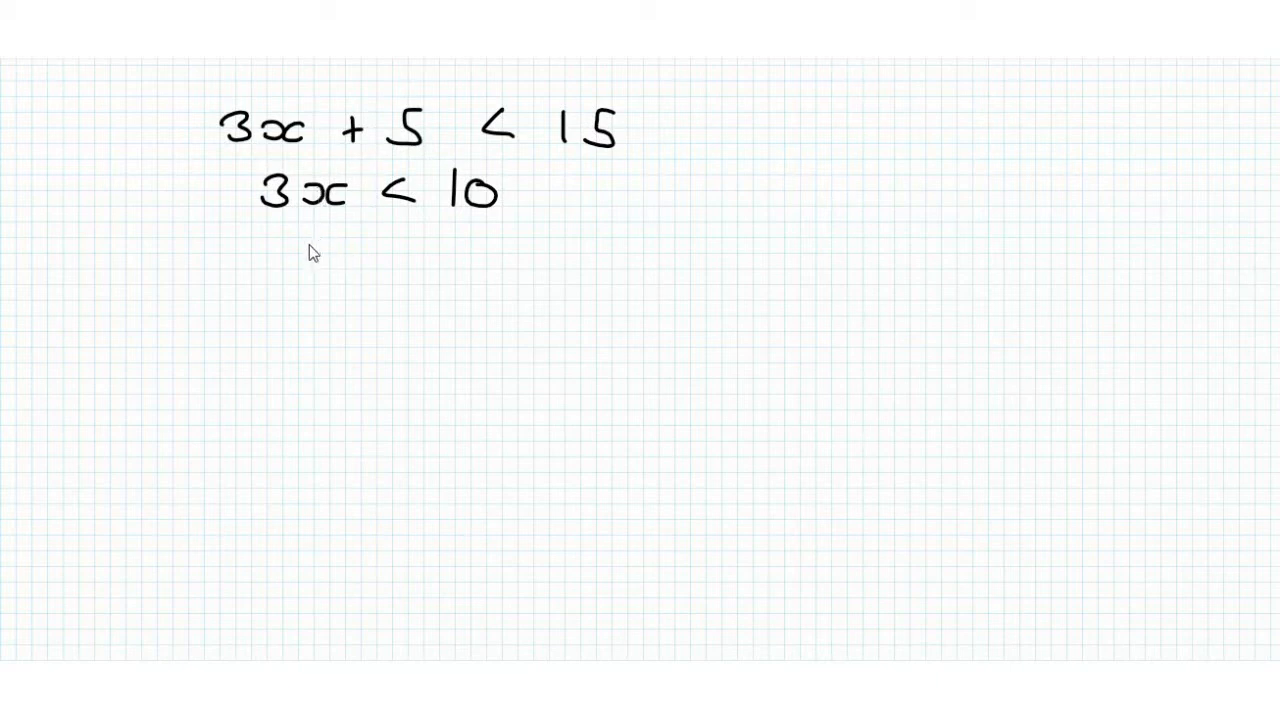
text(x < 10/3)
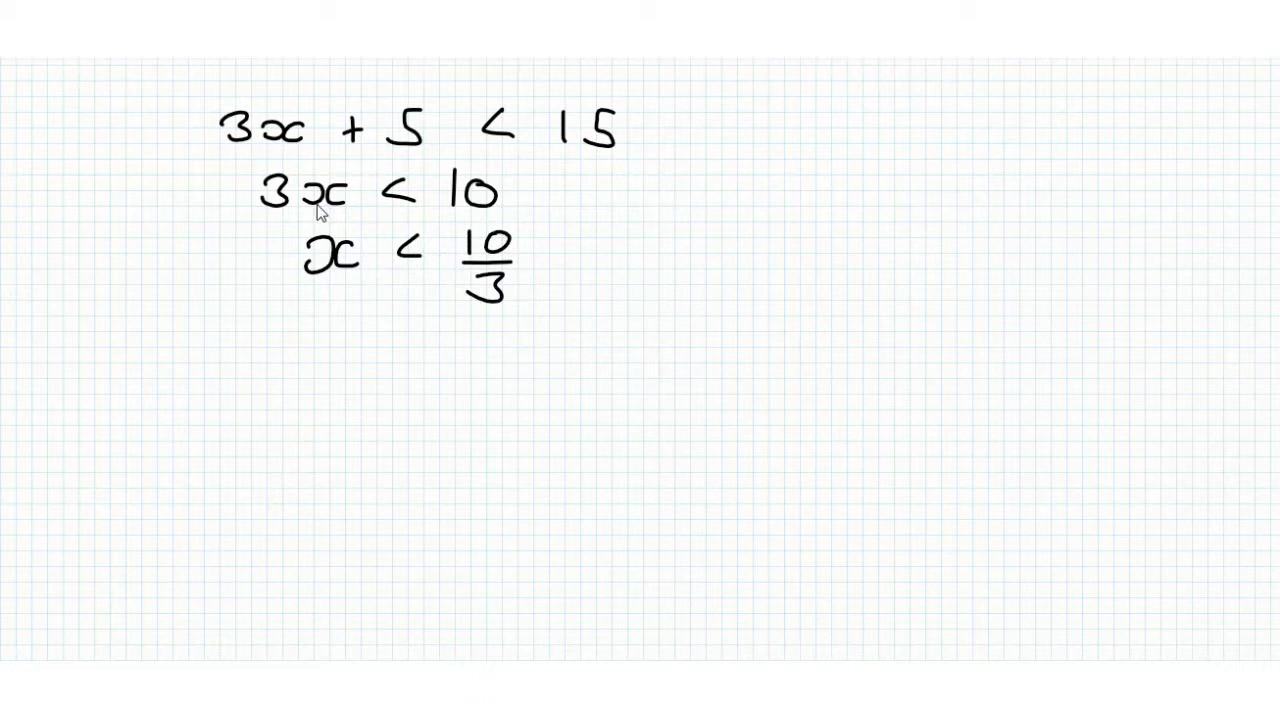
mouse_move(290, 308)
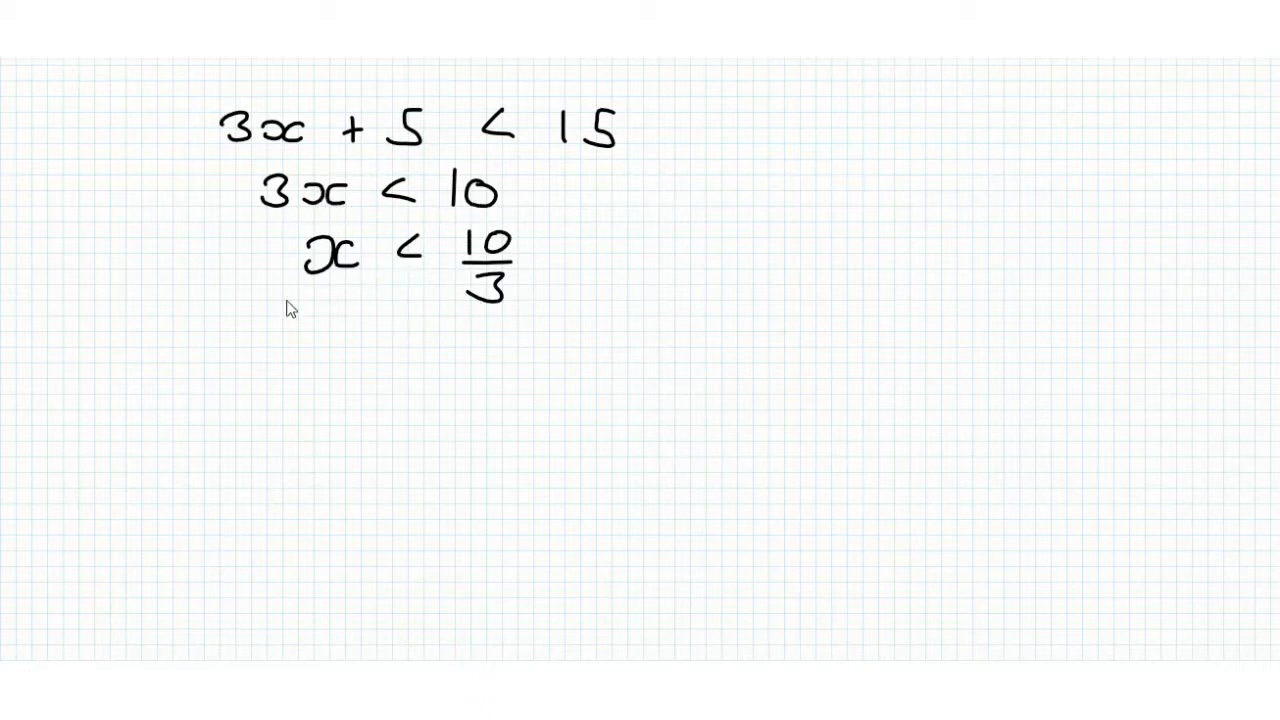
mouse_move(390, 290)
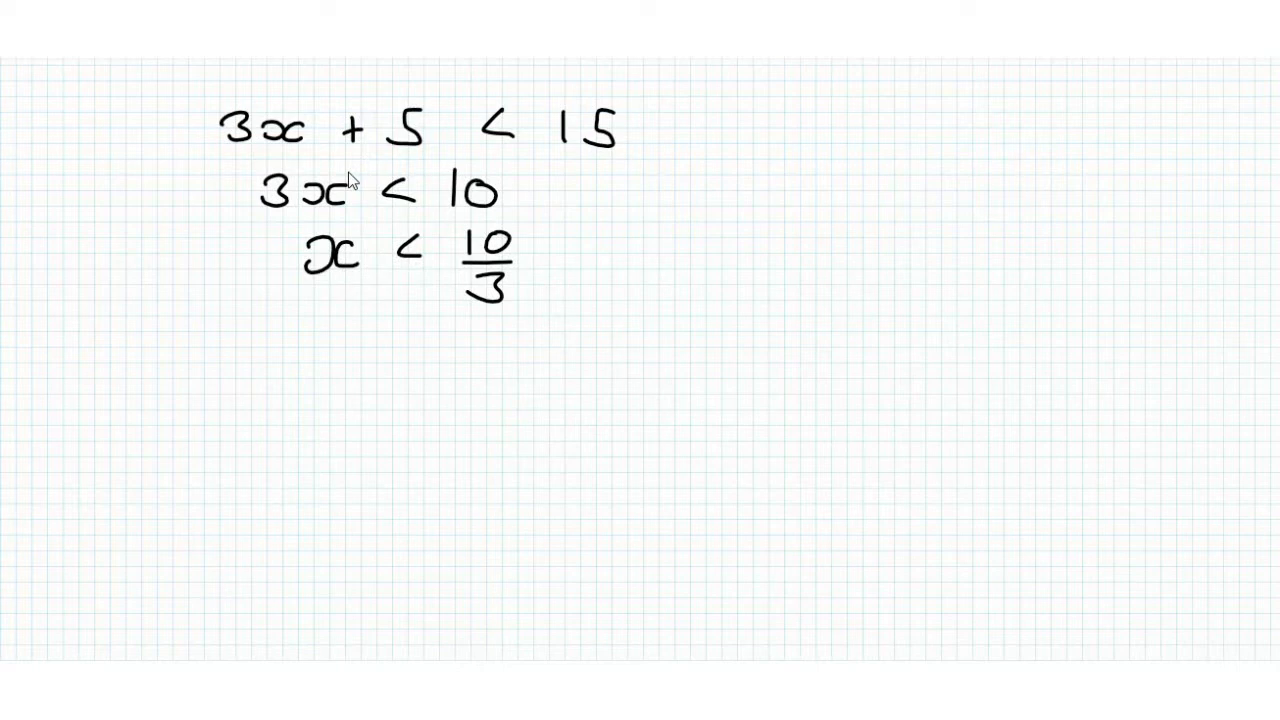
mouse_move(78, 420)
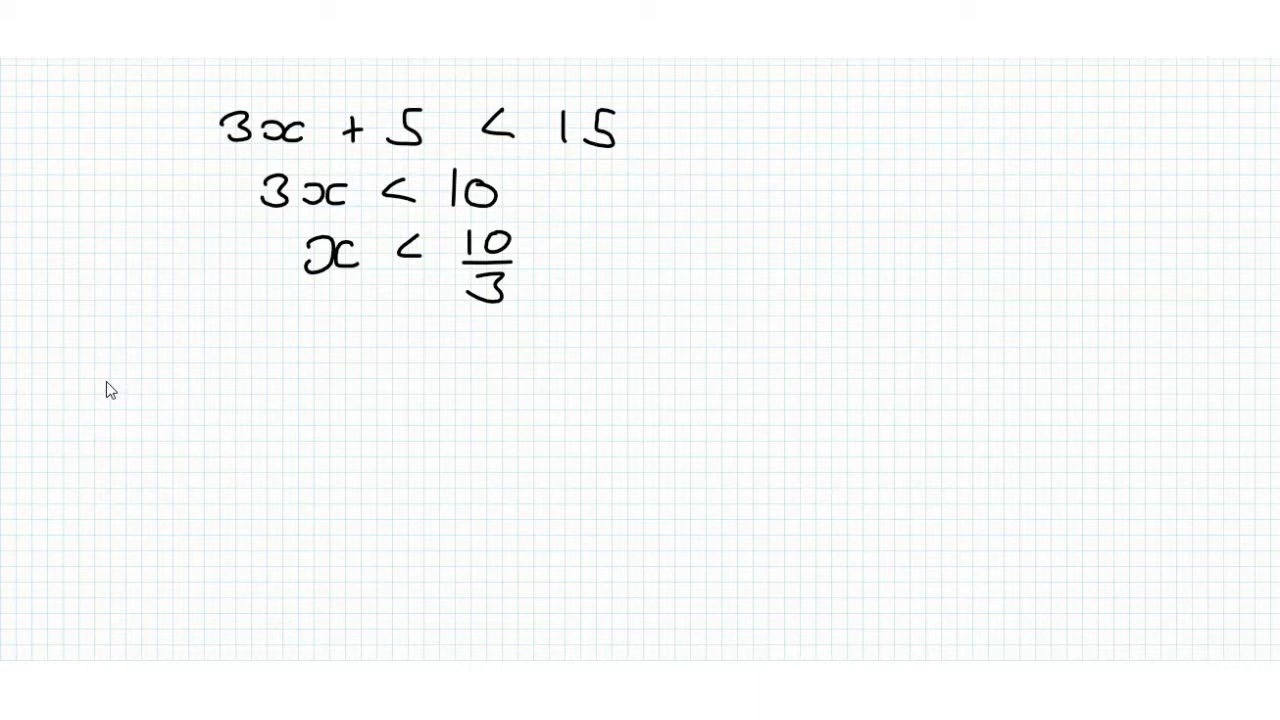
mouse_move(92, 370)
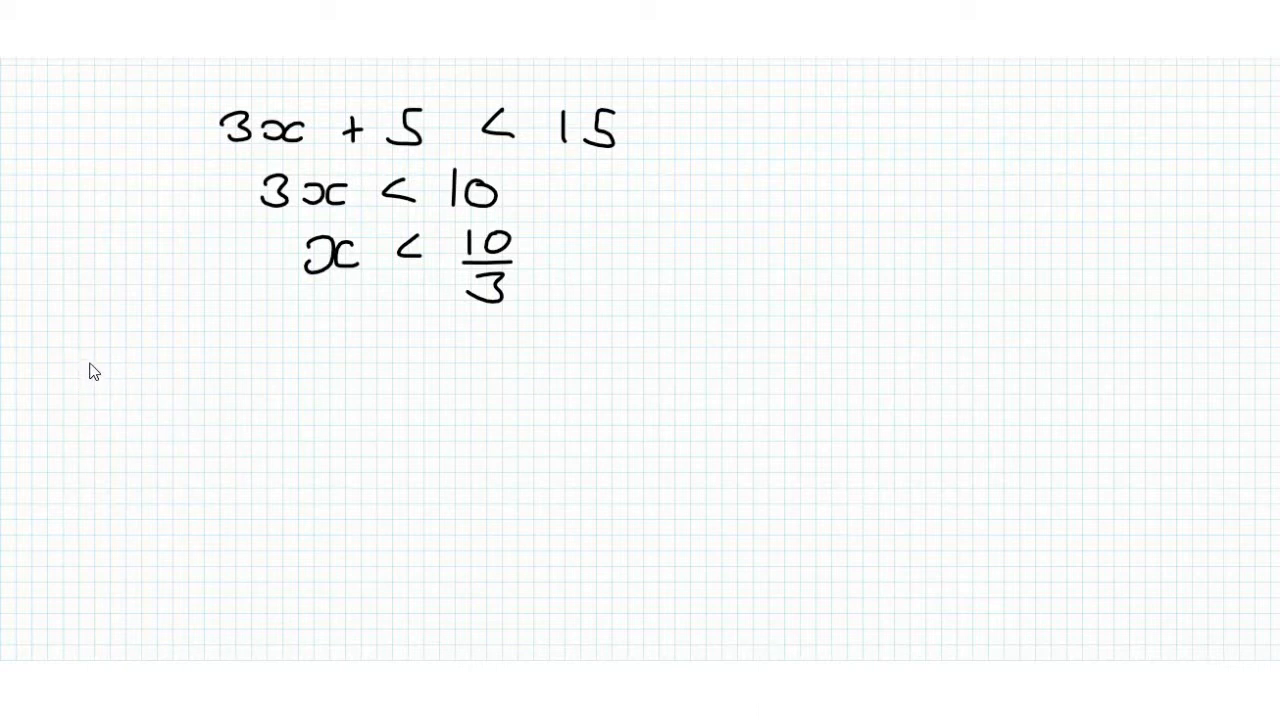
mouse_move(112, 400)
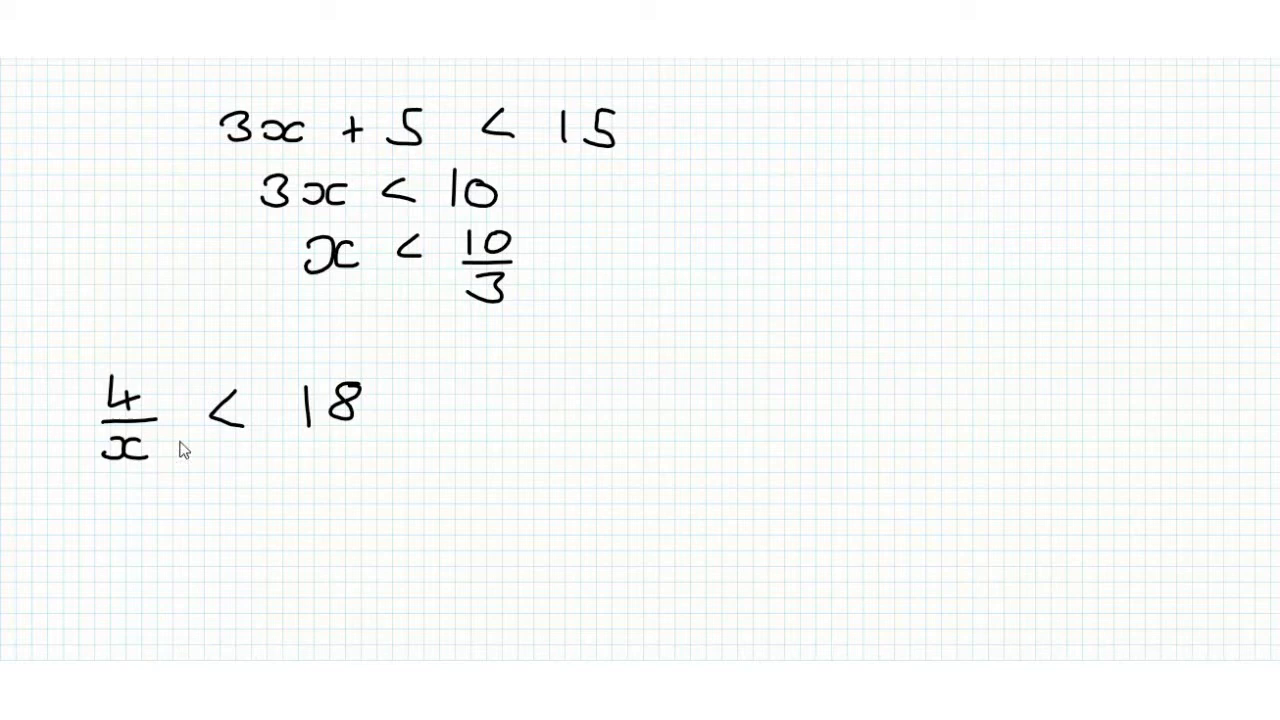
mouse_move(150, 476)
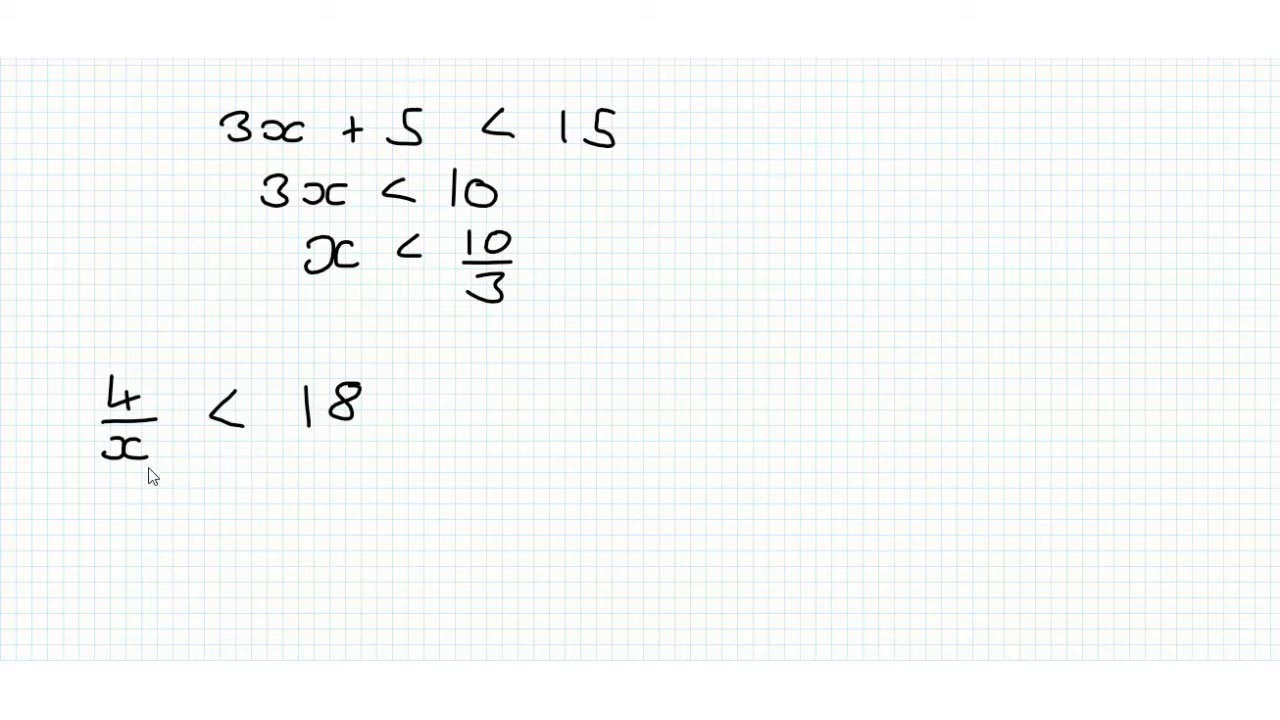
mouse_move(620, 238)
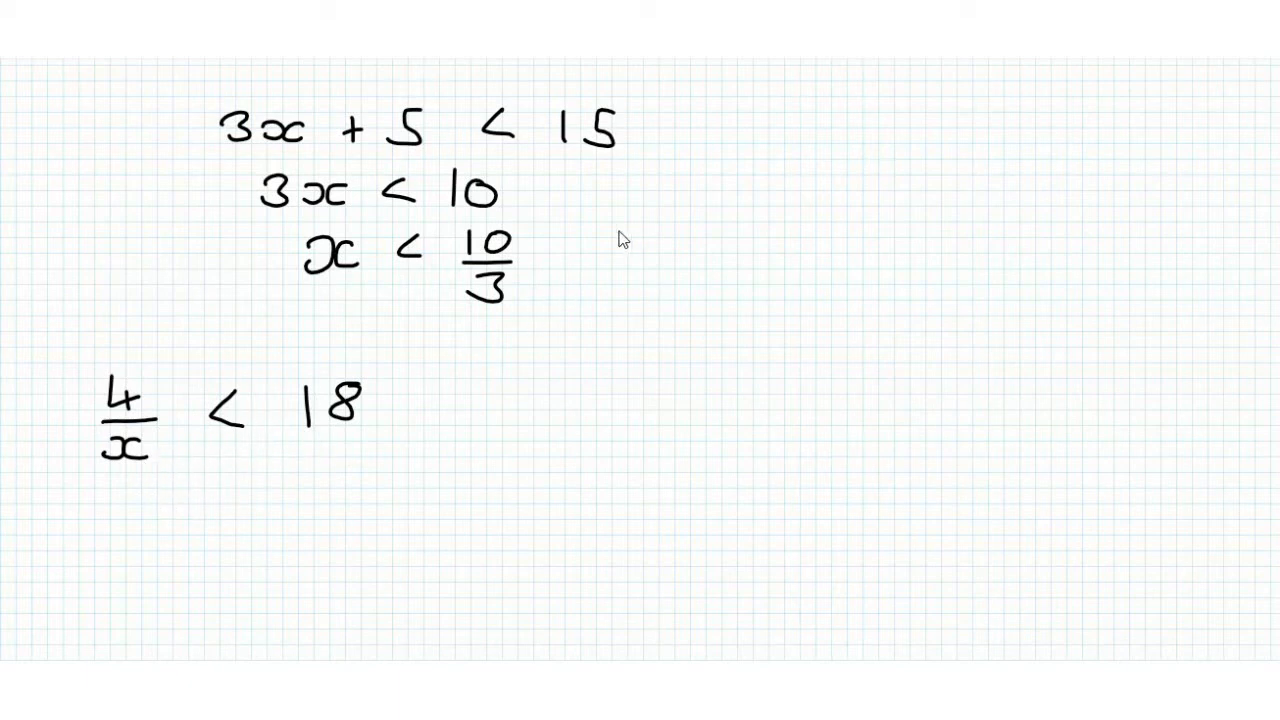
mouse_move(650, 176)
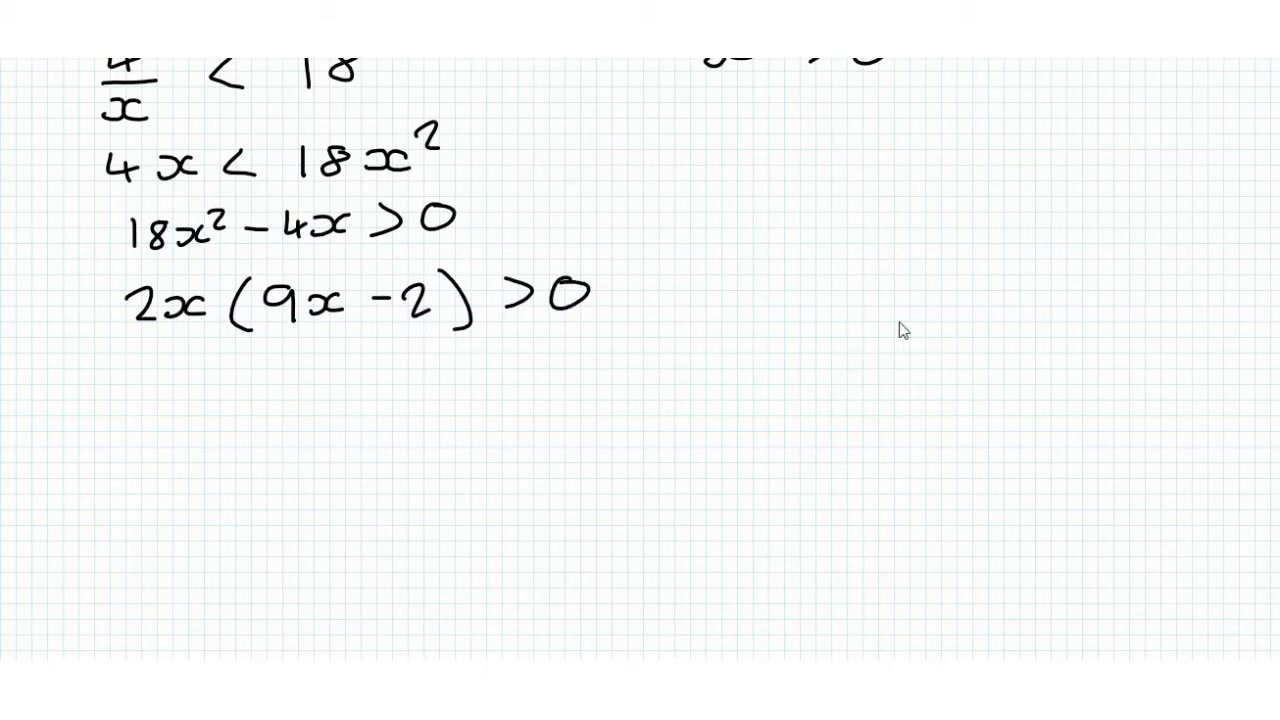
mouse_move(908, 240)
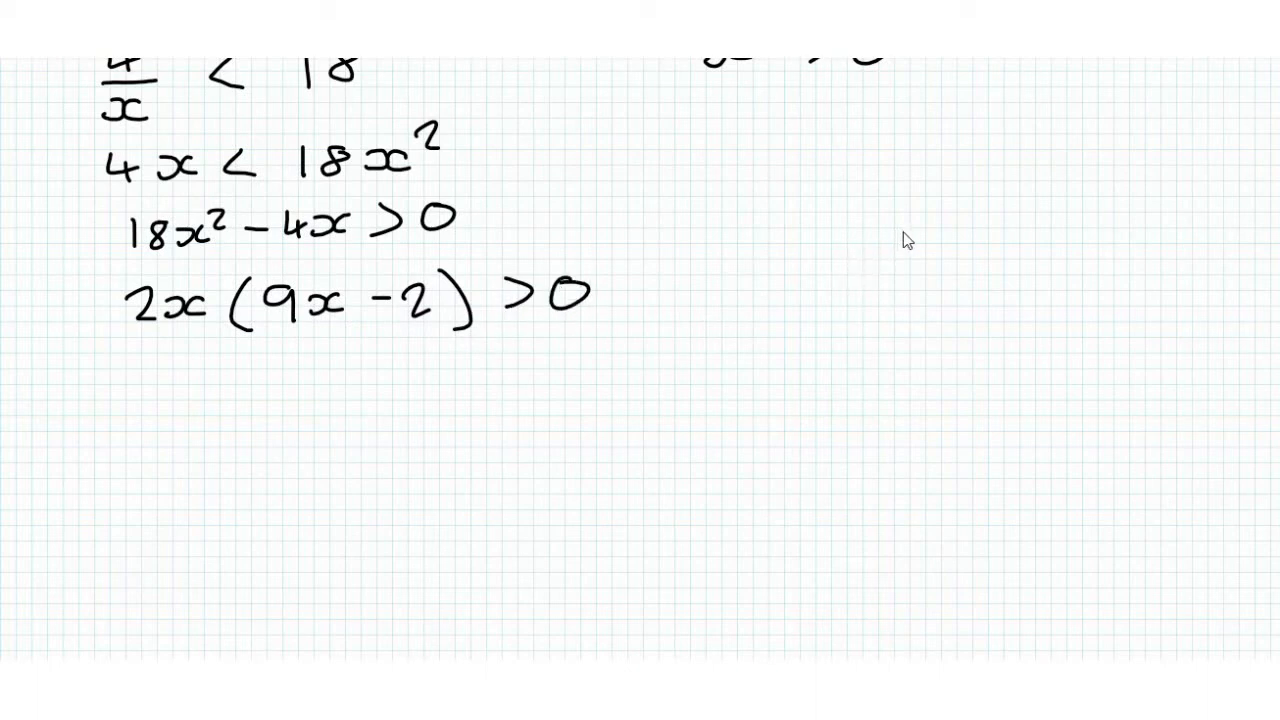